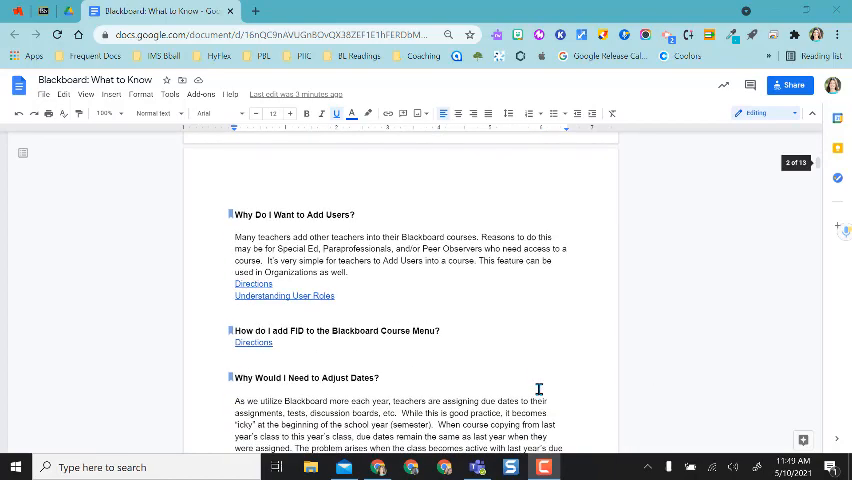
# - Open the full editors list for the highlighted Add Users paragraph via Show editors
pyautogui.scroll(-3)
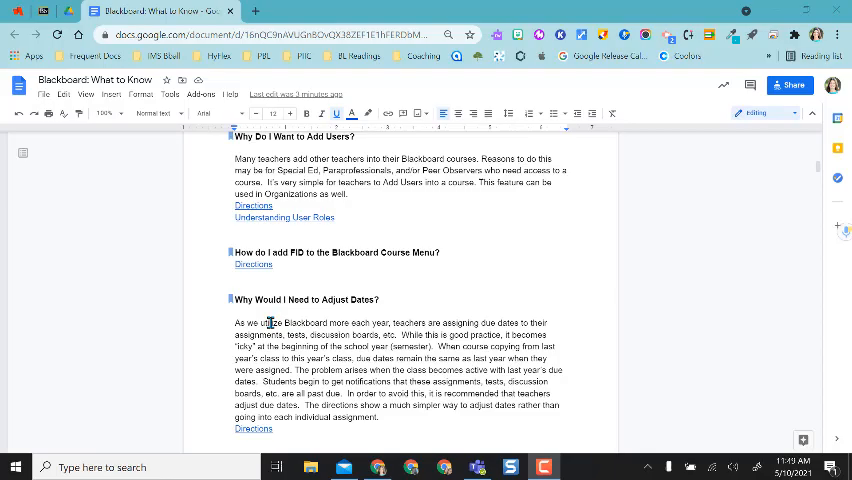
pyautogui.rightClick(270, 90)
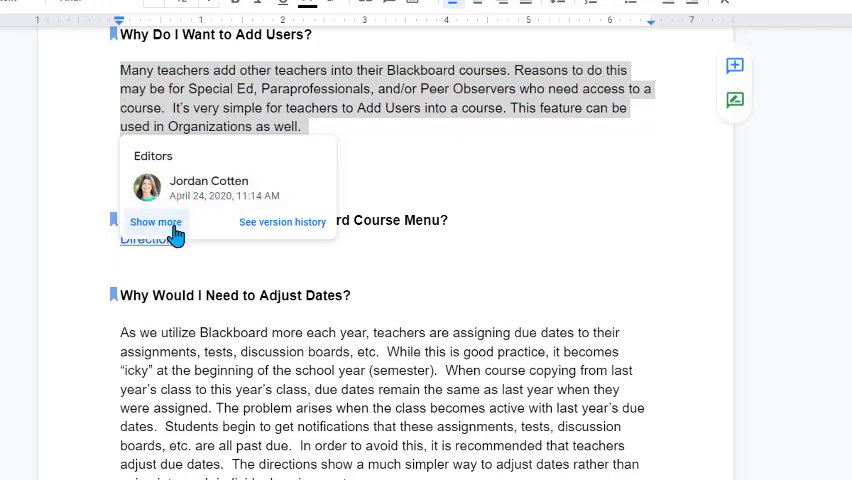
pyautogui.click(155, 222)
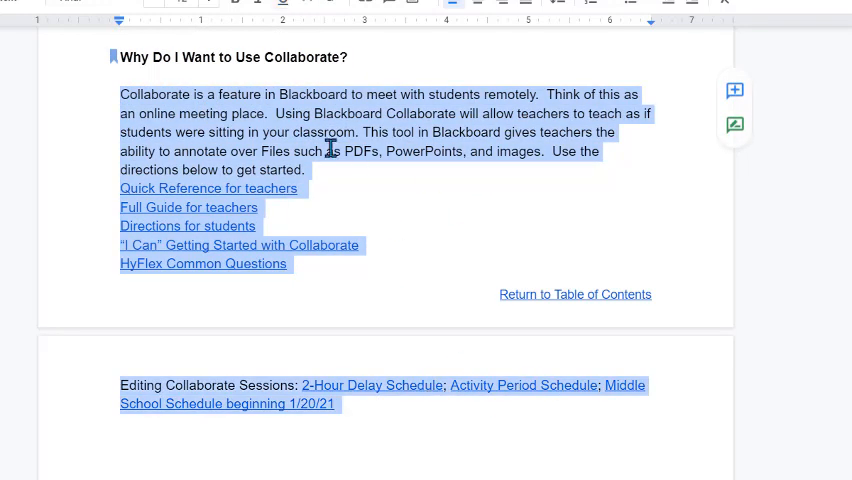
# - Show editors for the highlighted Collaborate passage and expand the list to all three editors
pyautogui.rightClick(330, 148)
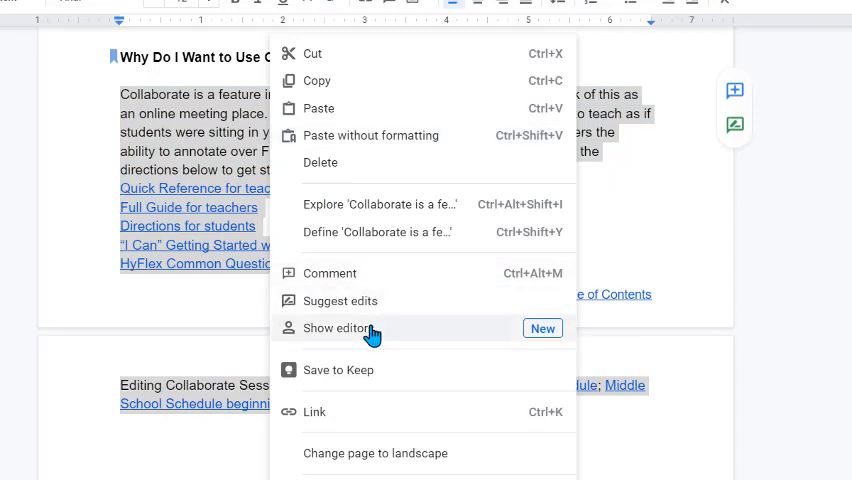
pyautogui.click(325, 327)
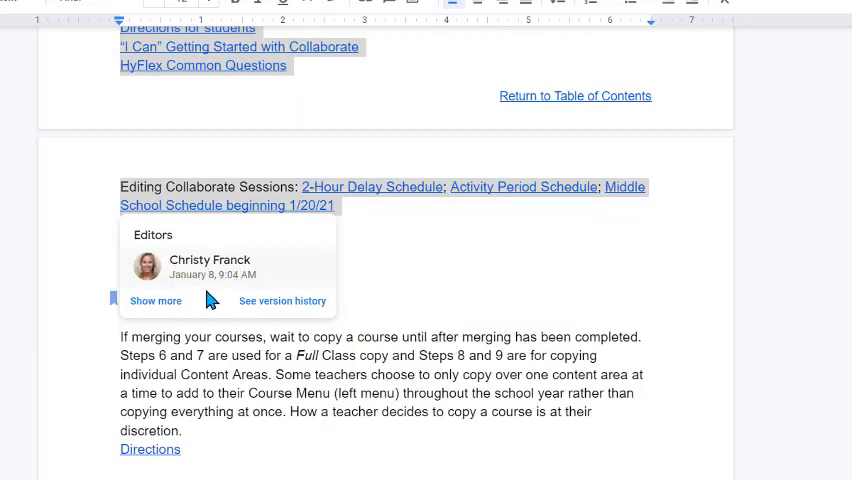
pyautogui.click(155, 300)
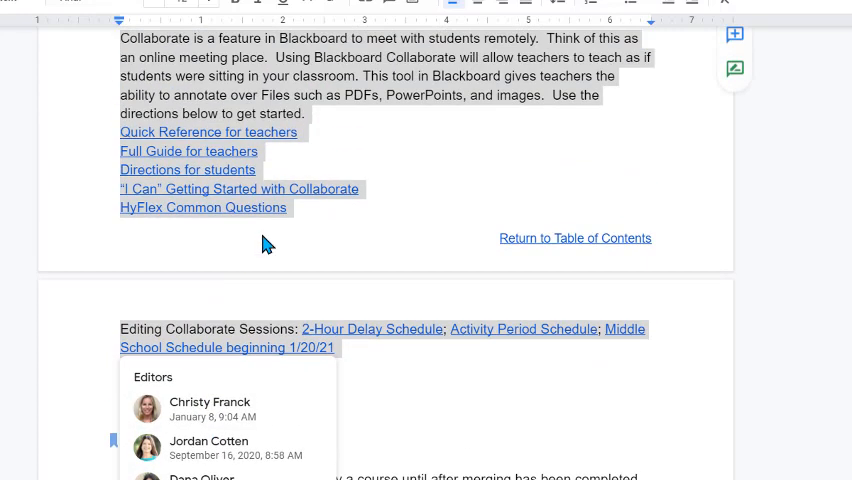
pyautogui.scroll(-3)
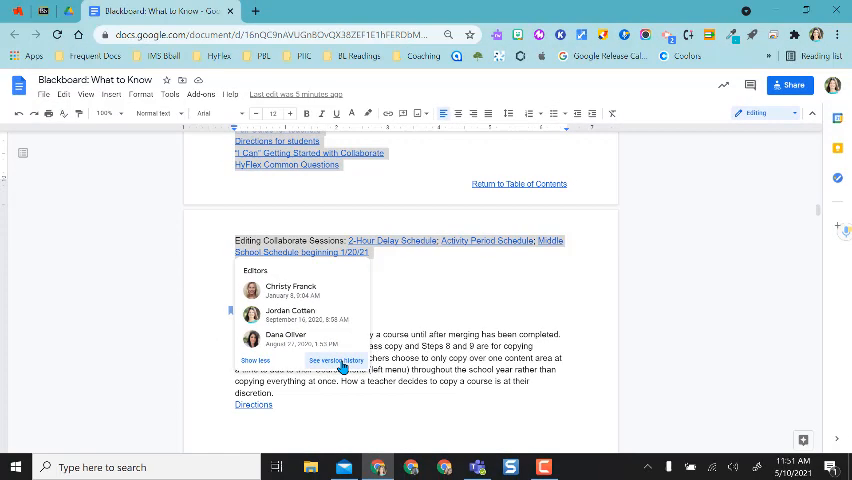
pyautogui.click(334, 360)
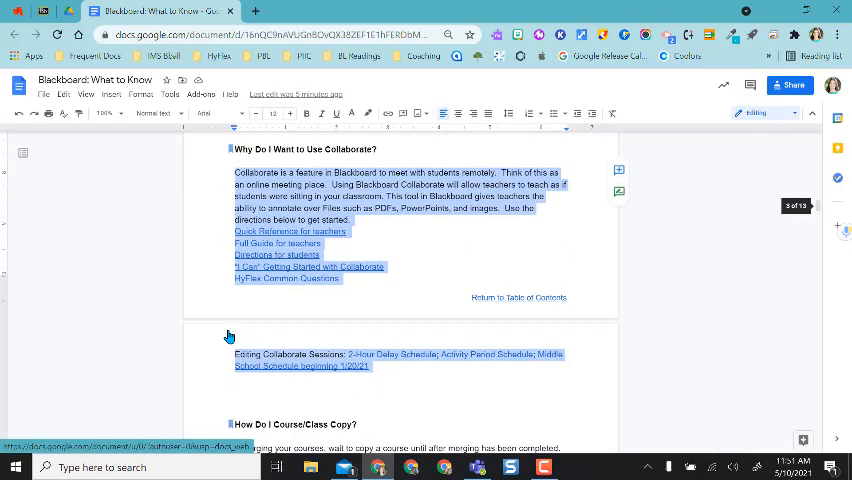
pyautogui.scroll(-3)
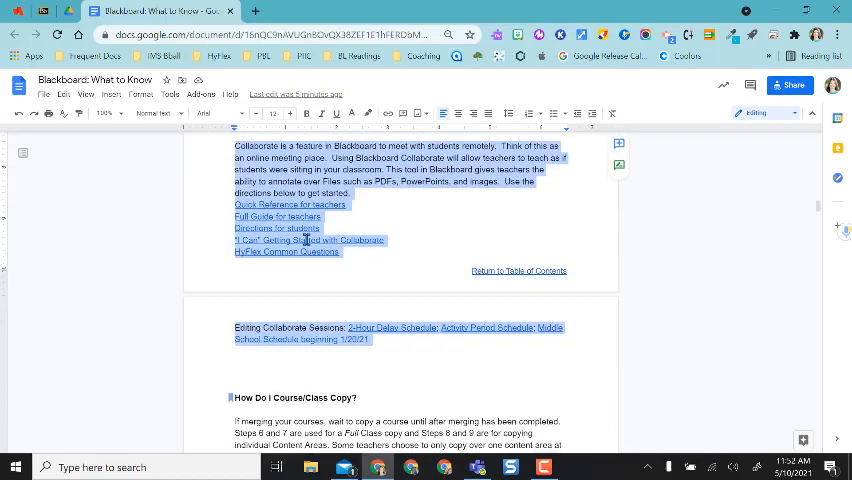
pyautogui.scroll(-3)
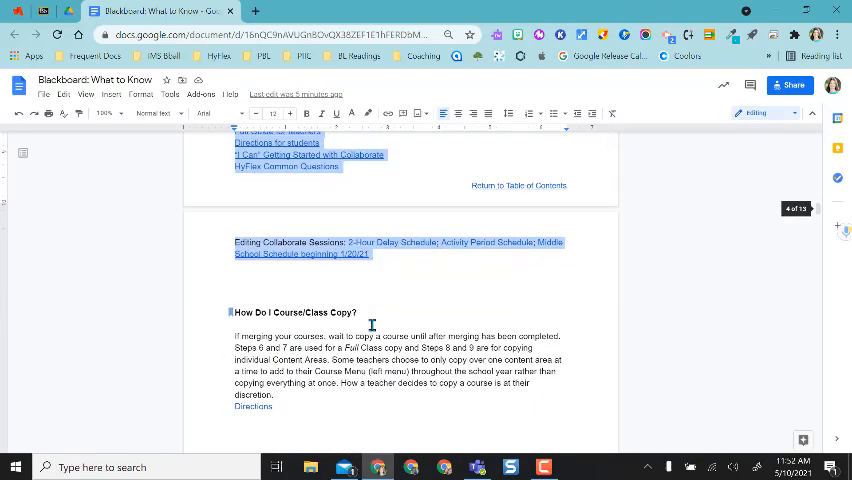